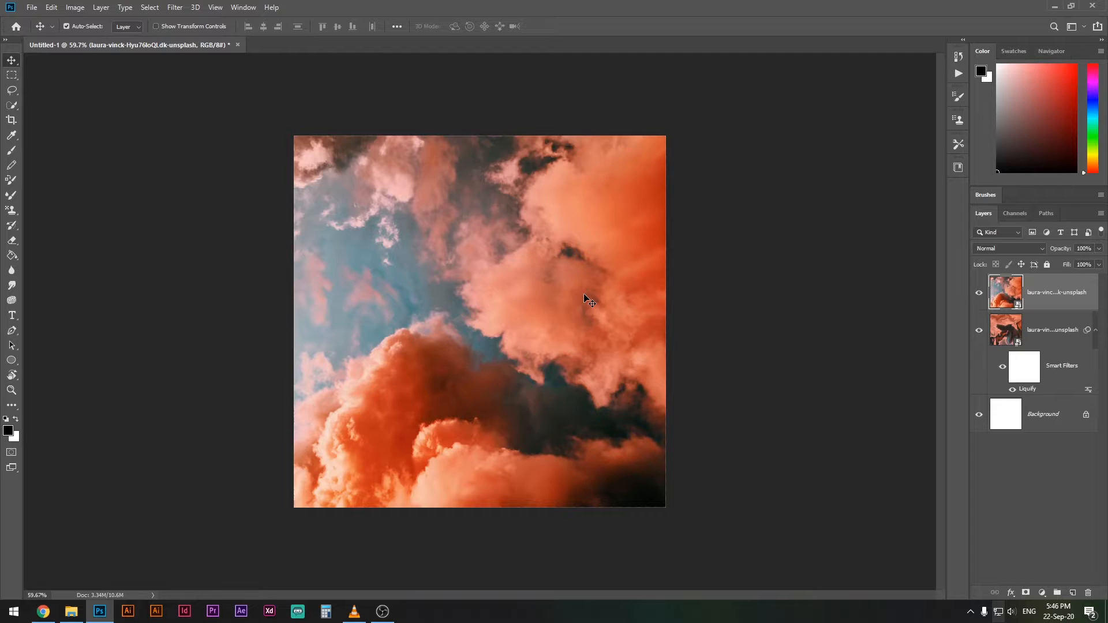
- Open Filter > Liquify on the top cloud photo layer
key(ctrl+shift+x)
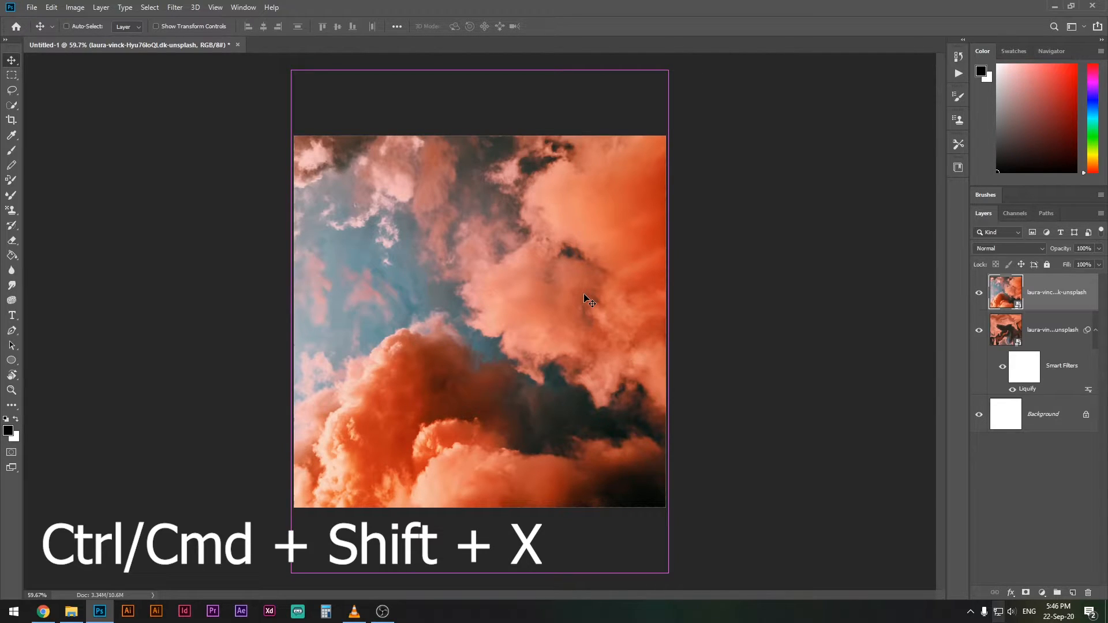
key(ctrl+shift+x)
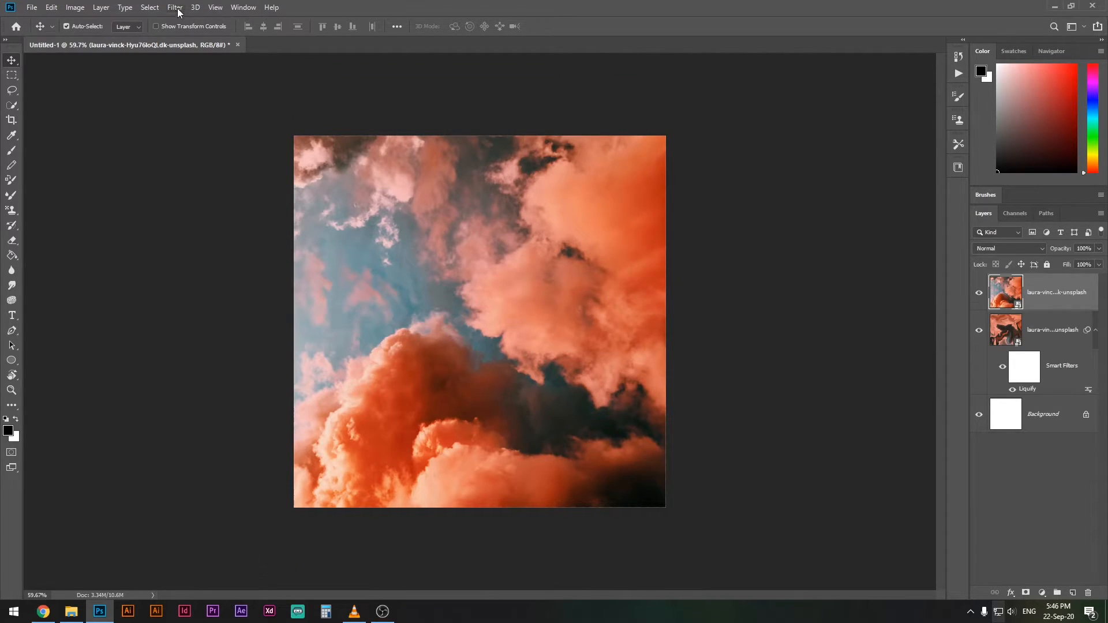
click(175, 7)
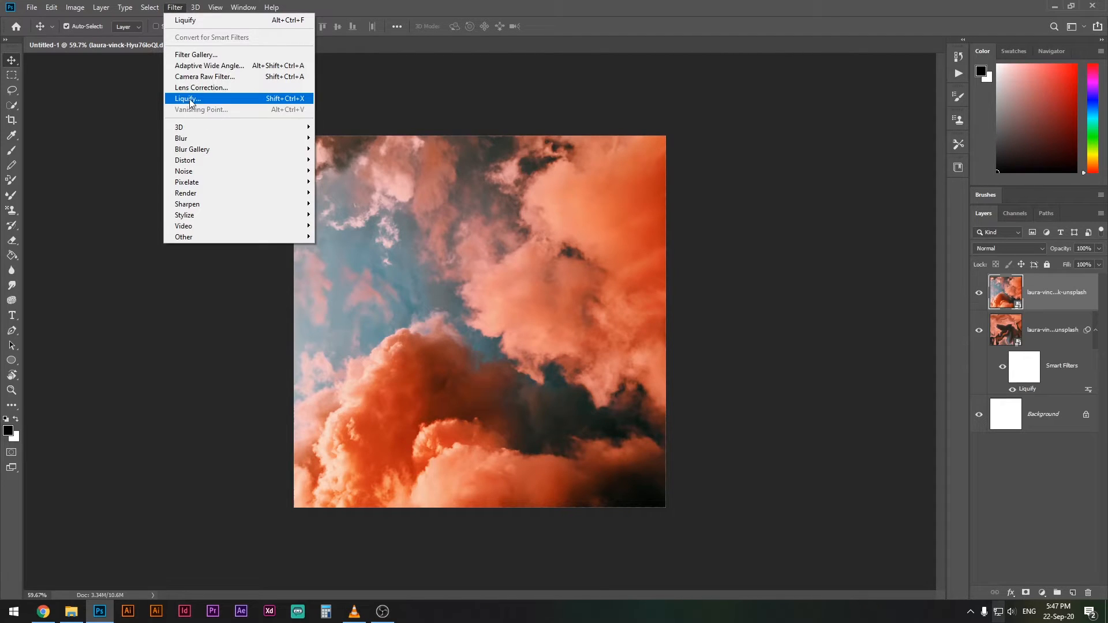
click(187, 98)
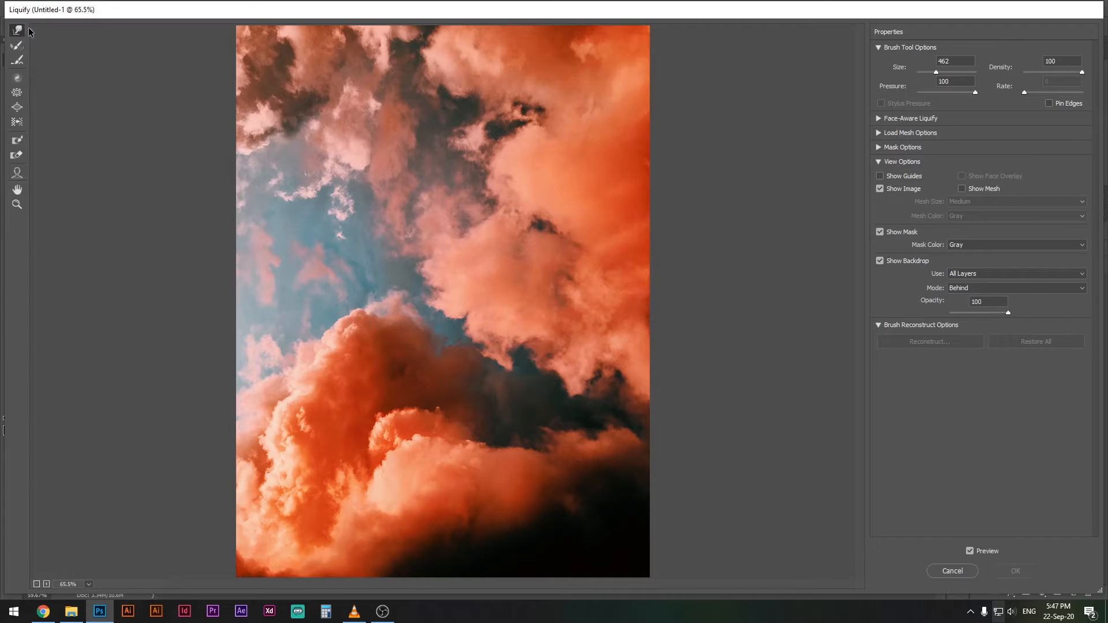
mouse_move(17, 29)
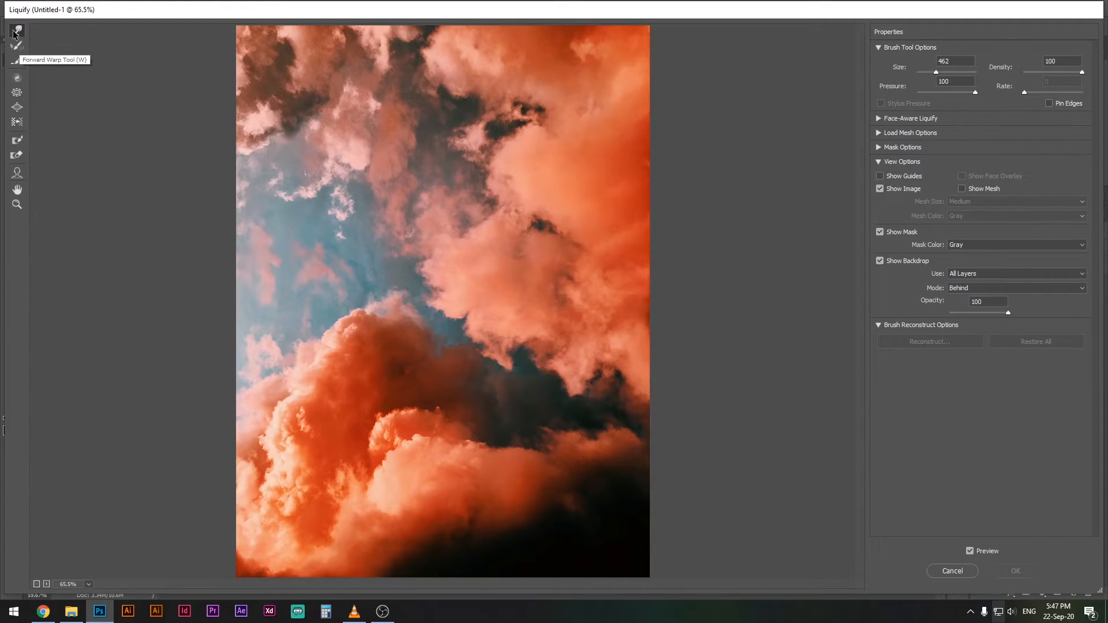
mouse_move(895, 122)
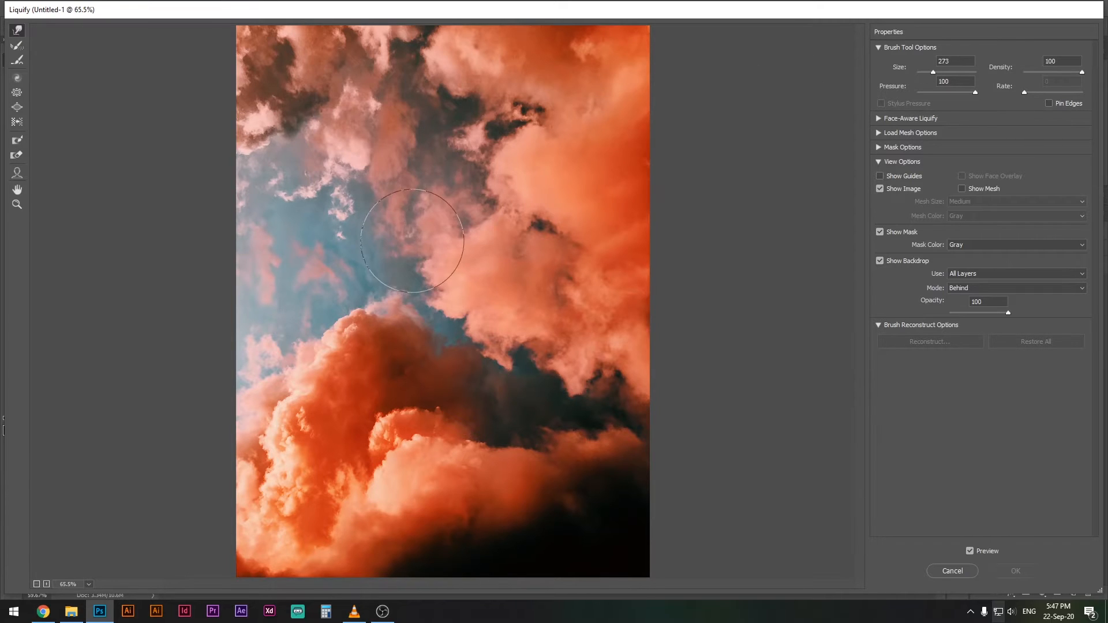
- Sweep the size-467 Forward Warp brush across the image, churning clouds into dense marbled swirls
drag(933, 72, 974, 72)
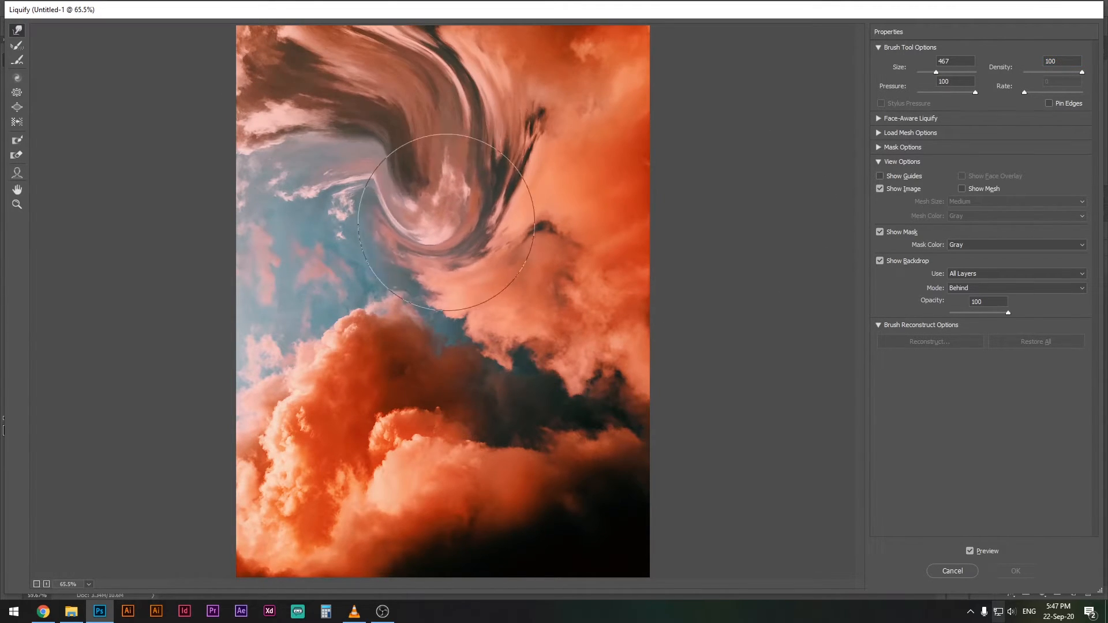
drag(441, 227, 527, 495)
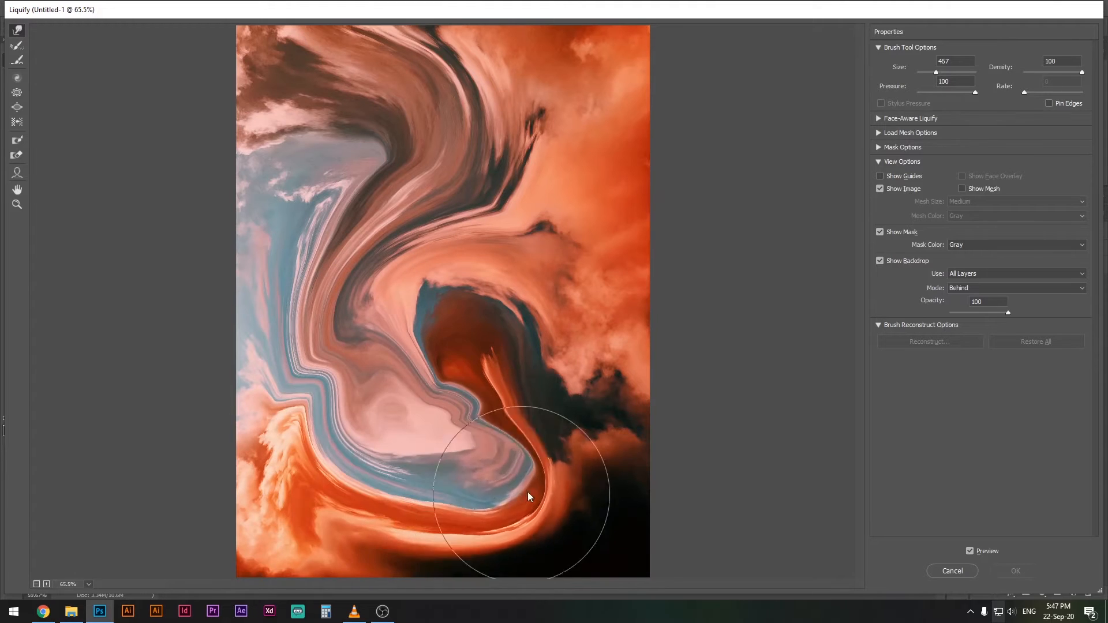
drag(526, 495, 636, 186)
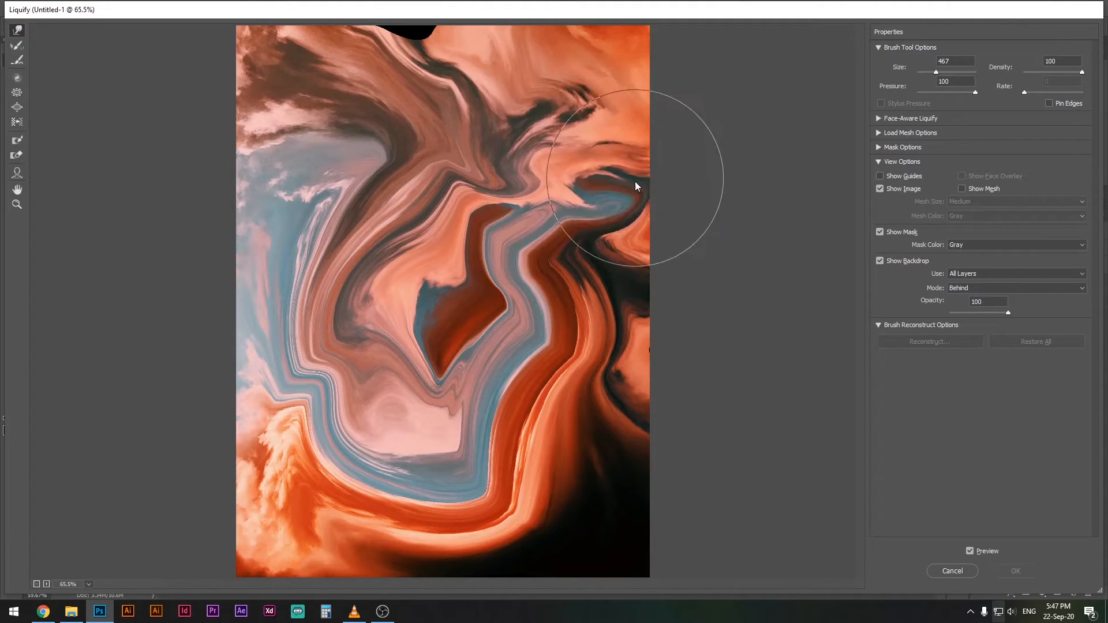
drag(636, 186, 431, 114)
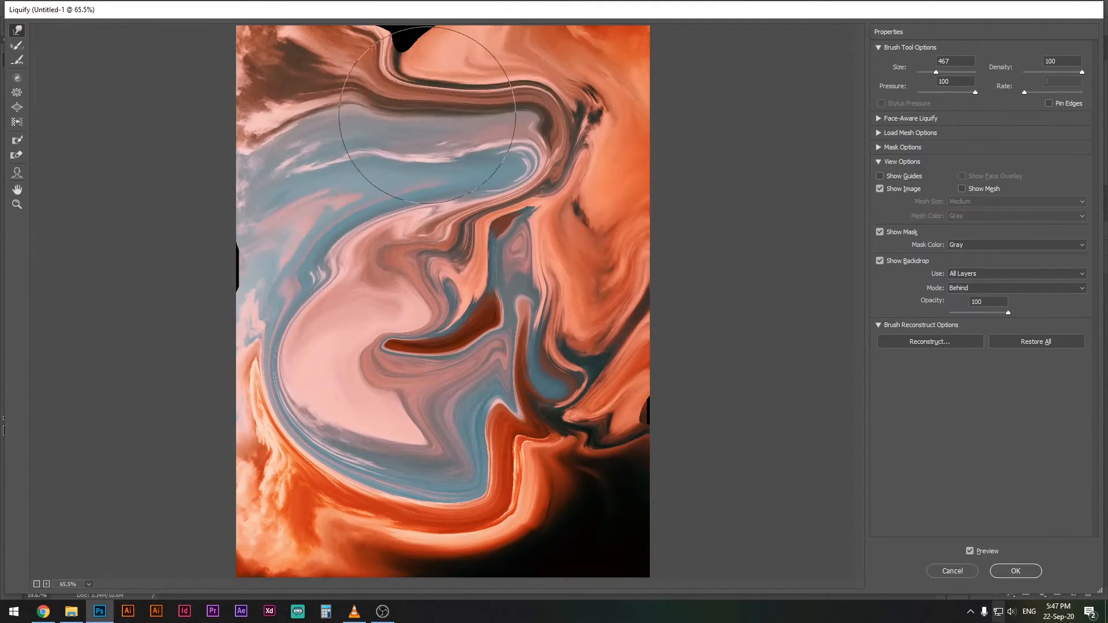
drag(430, 110, 540, 503)
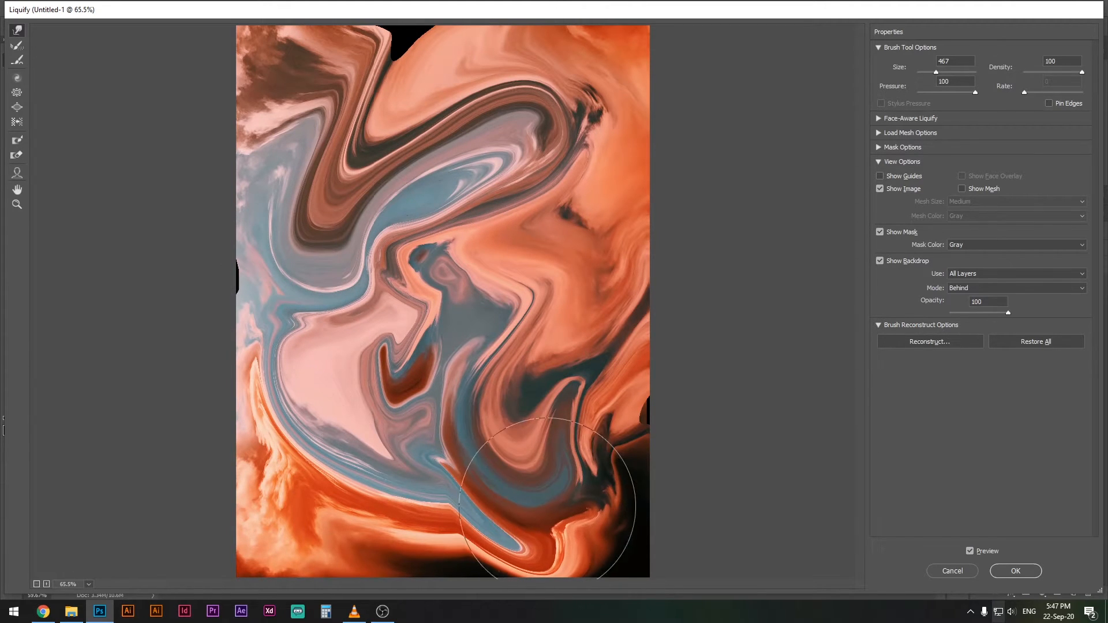
drag(537, 495, 297, 304)
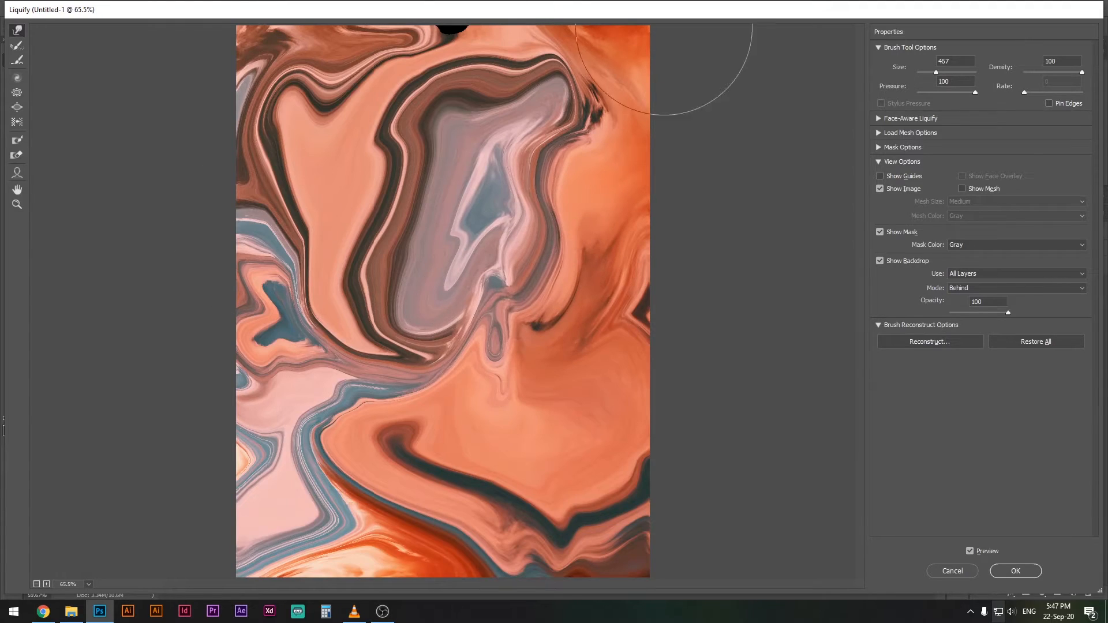
drag(651, 78, 321, 192)
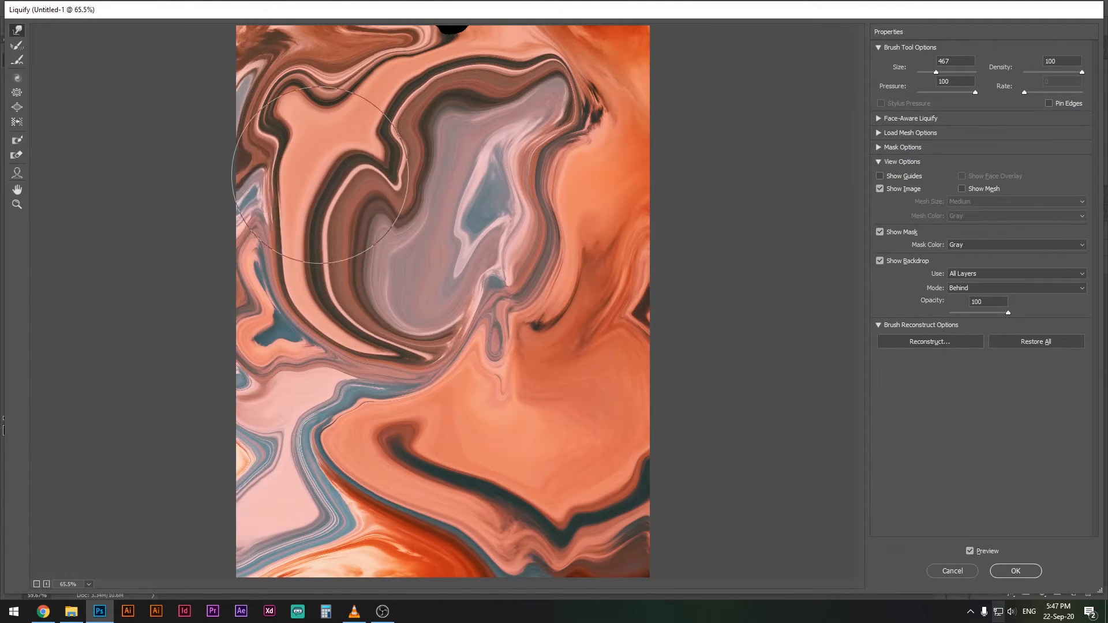
drag(322, 173, 576, 191)
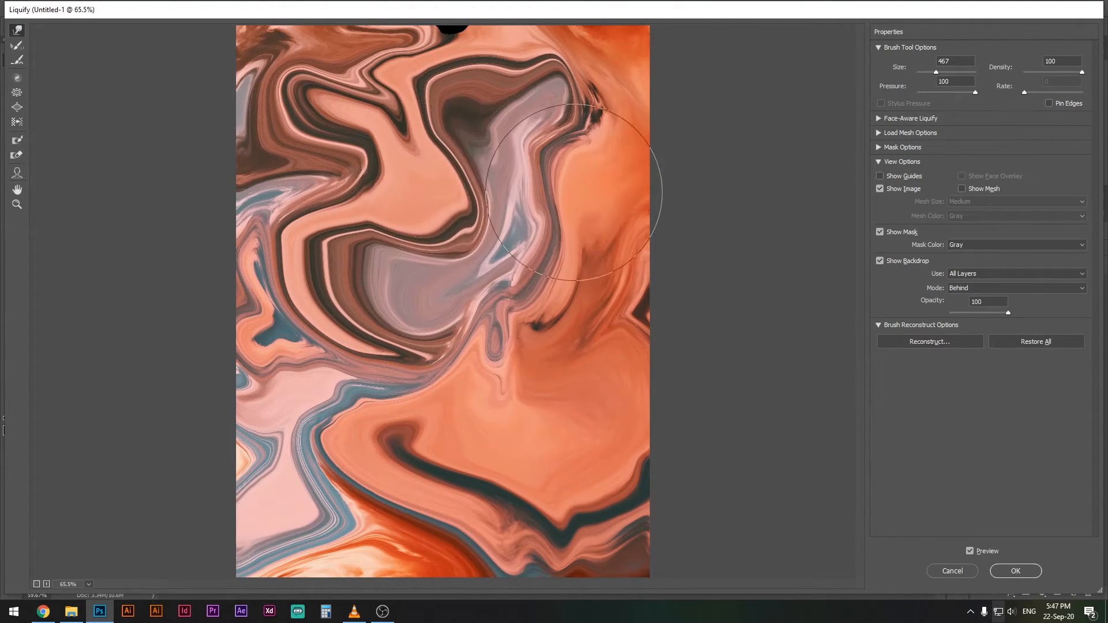
click(929, 341)
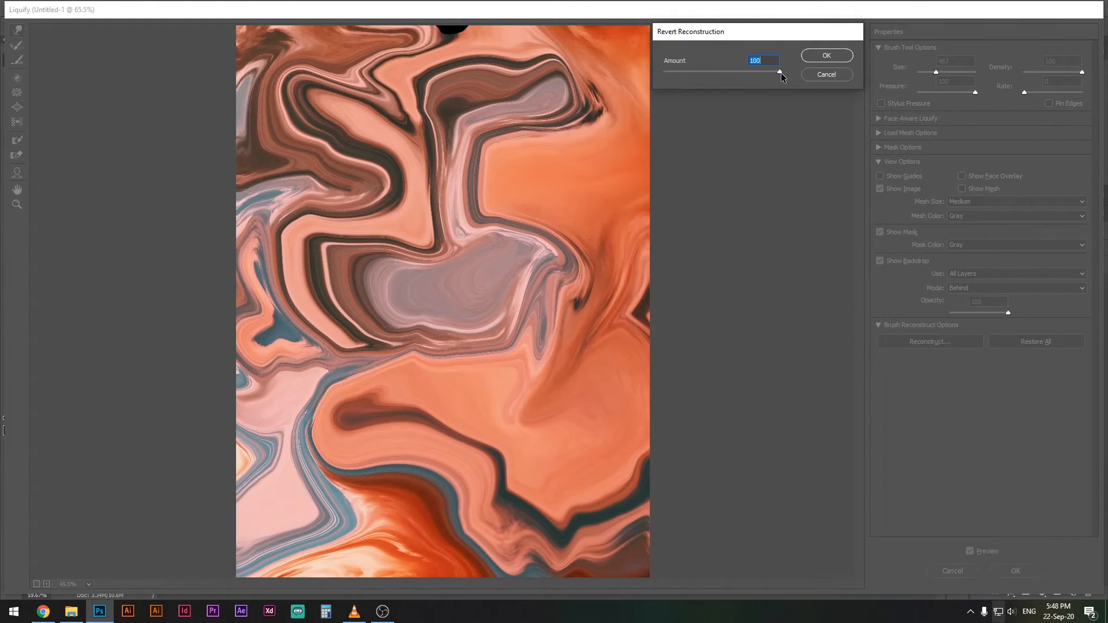
drag(780, 74, 721, 74)
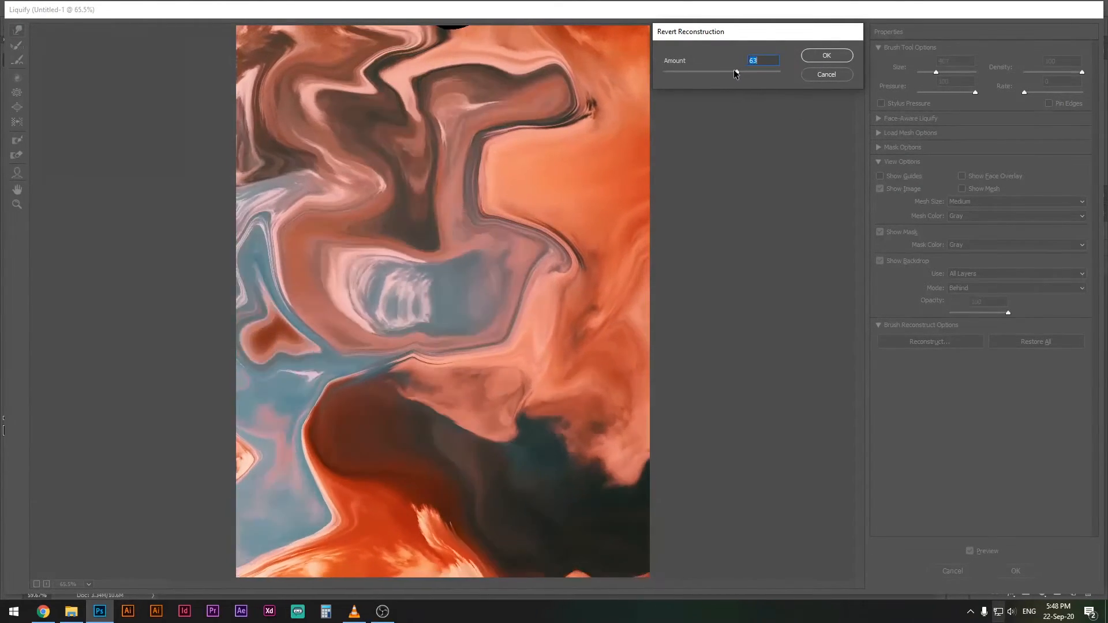
drag(721, 72, 668, 72)
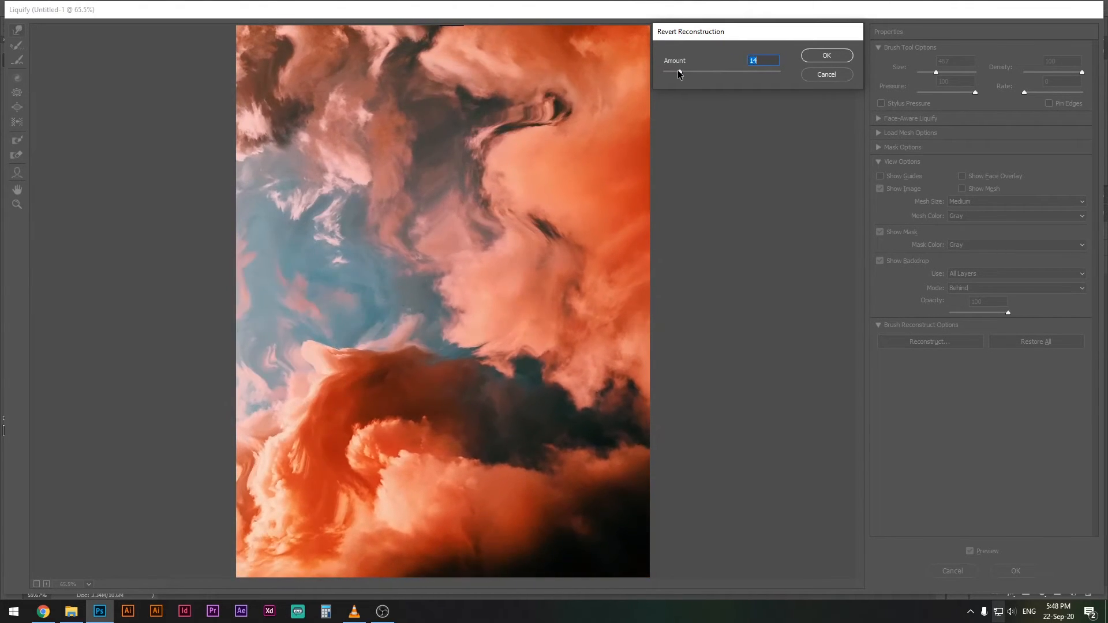
drag(681, 73, 670, 73)
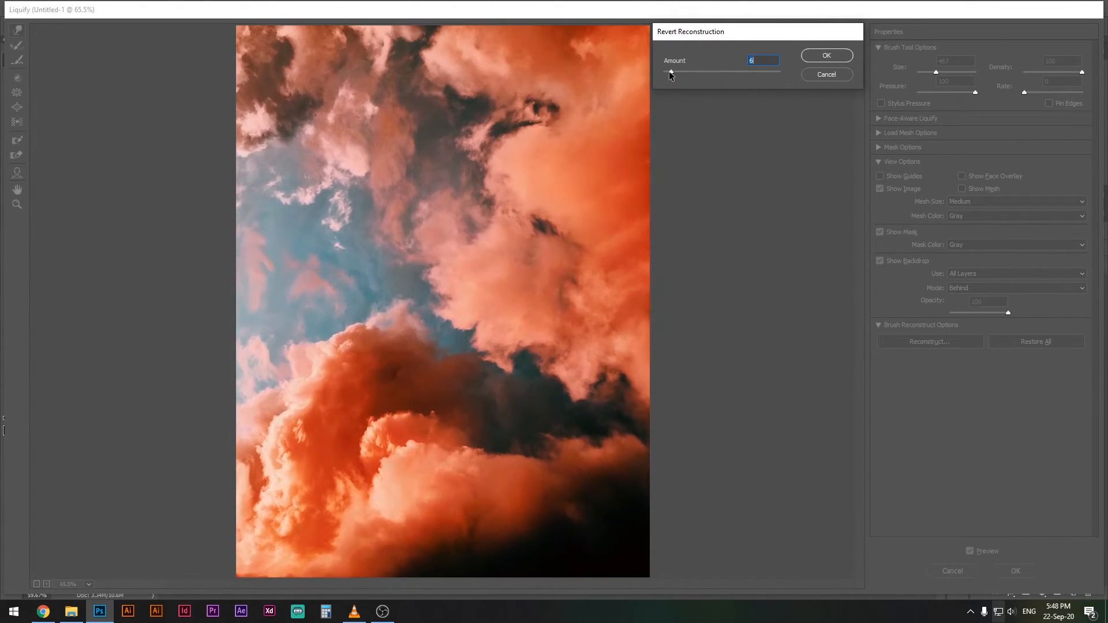
drag(670, 73, 729, 73)
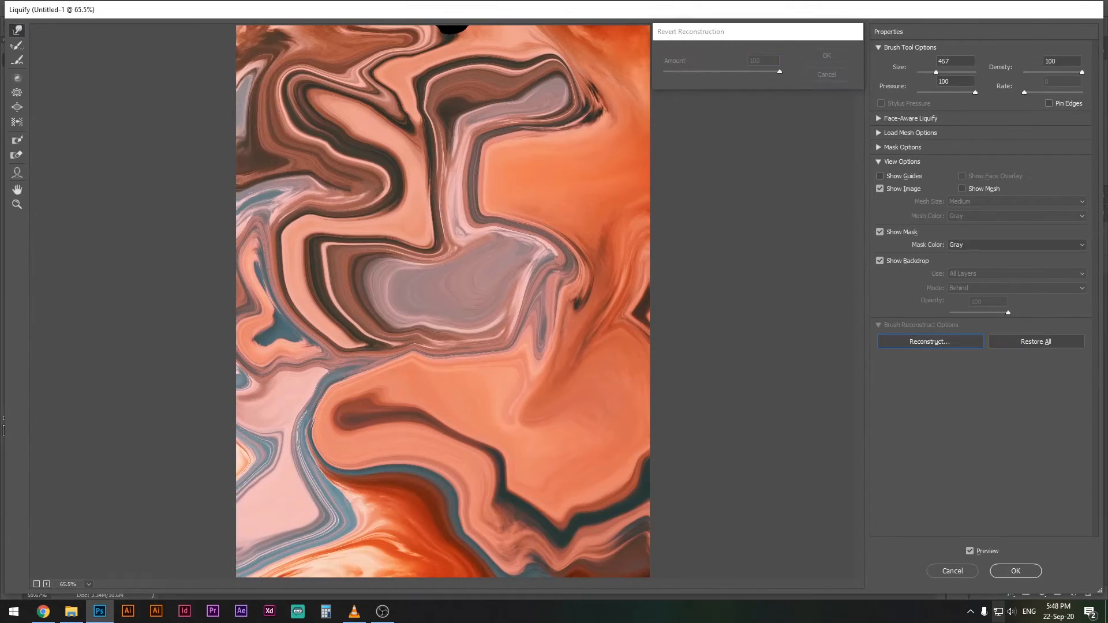
- Confirm the Liquify dialog with OK to commit the marbled distortion
click(1015, 571)
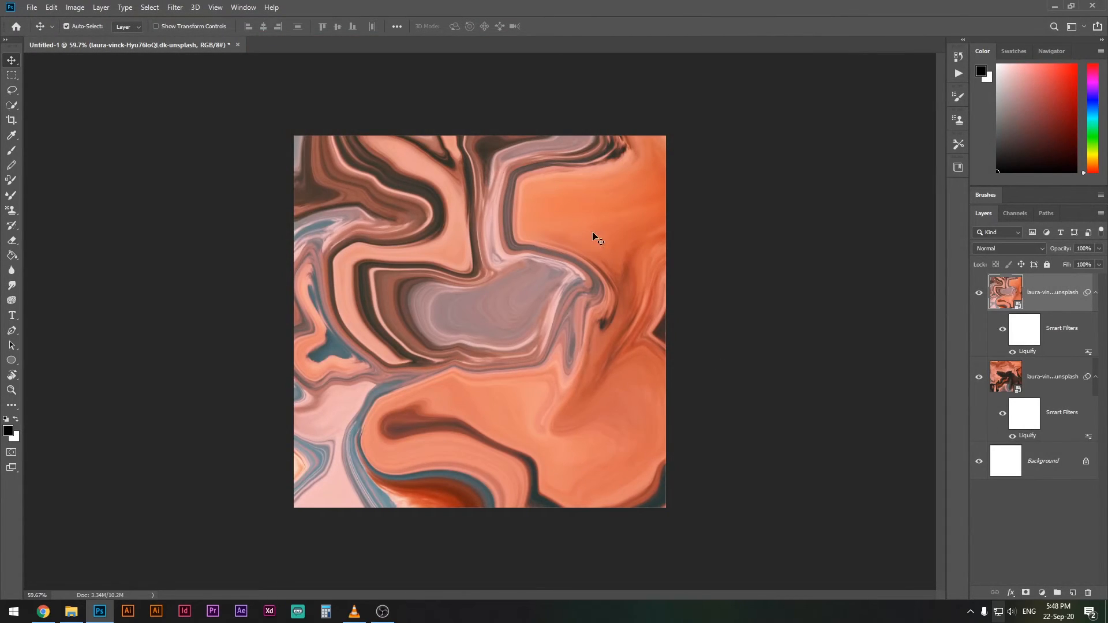
mouse_move(611, 173)
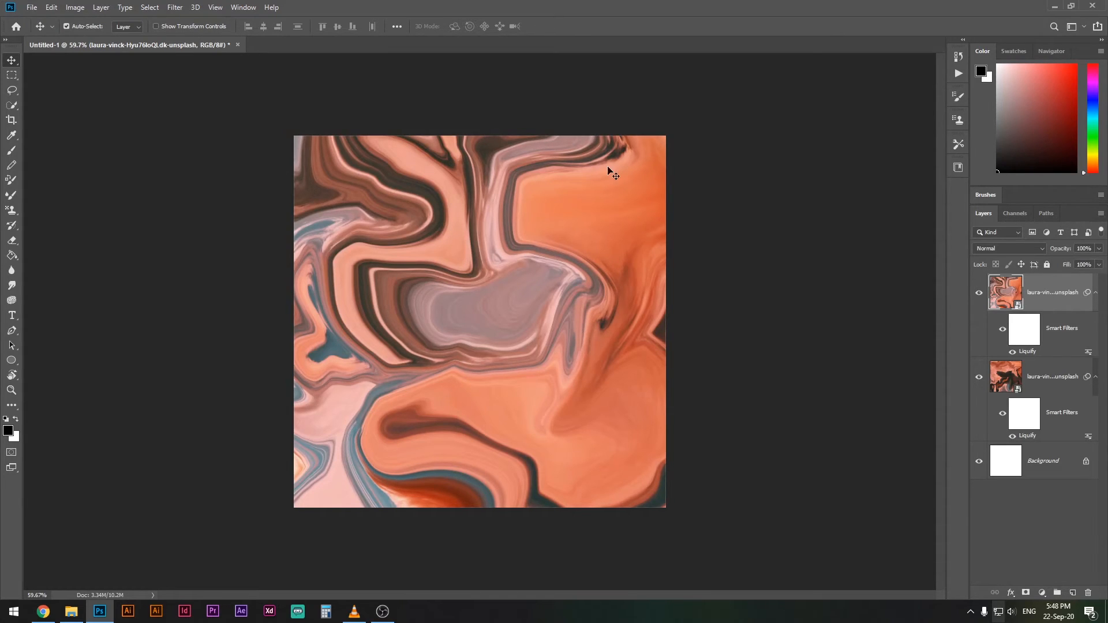
mouse_move(526, 377)
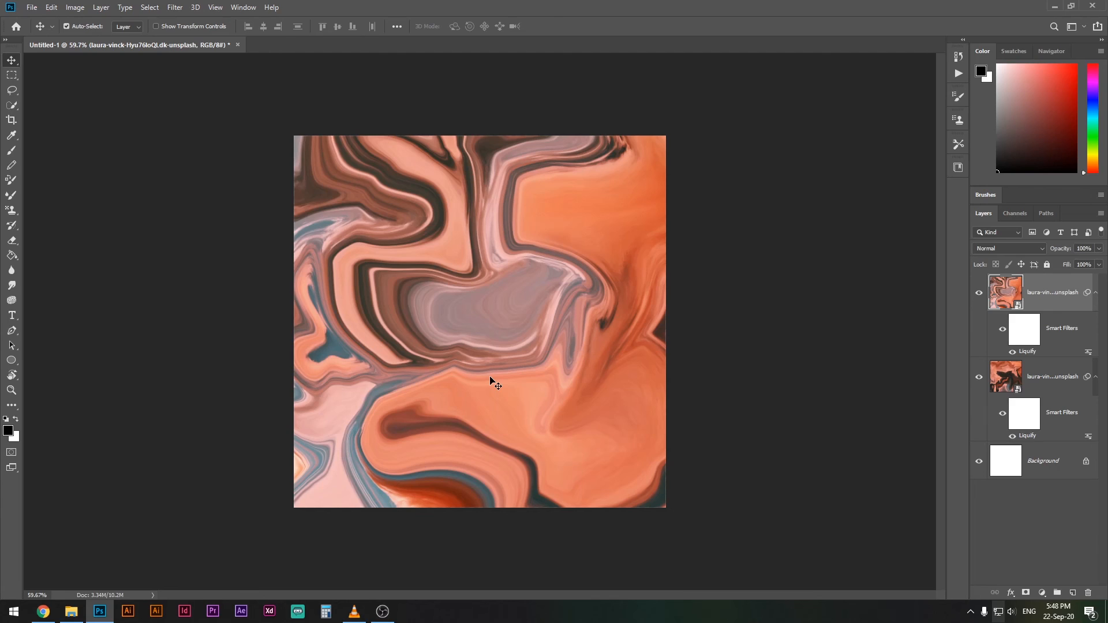
mouse_move(484, 422)
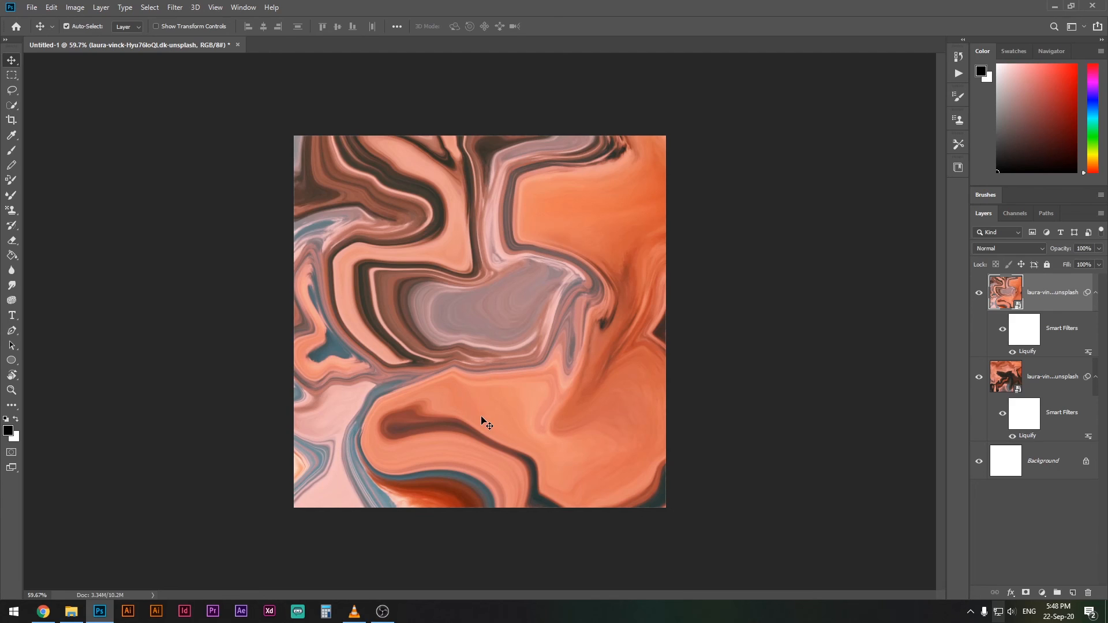